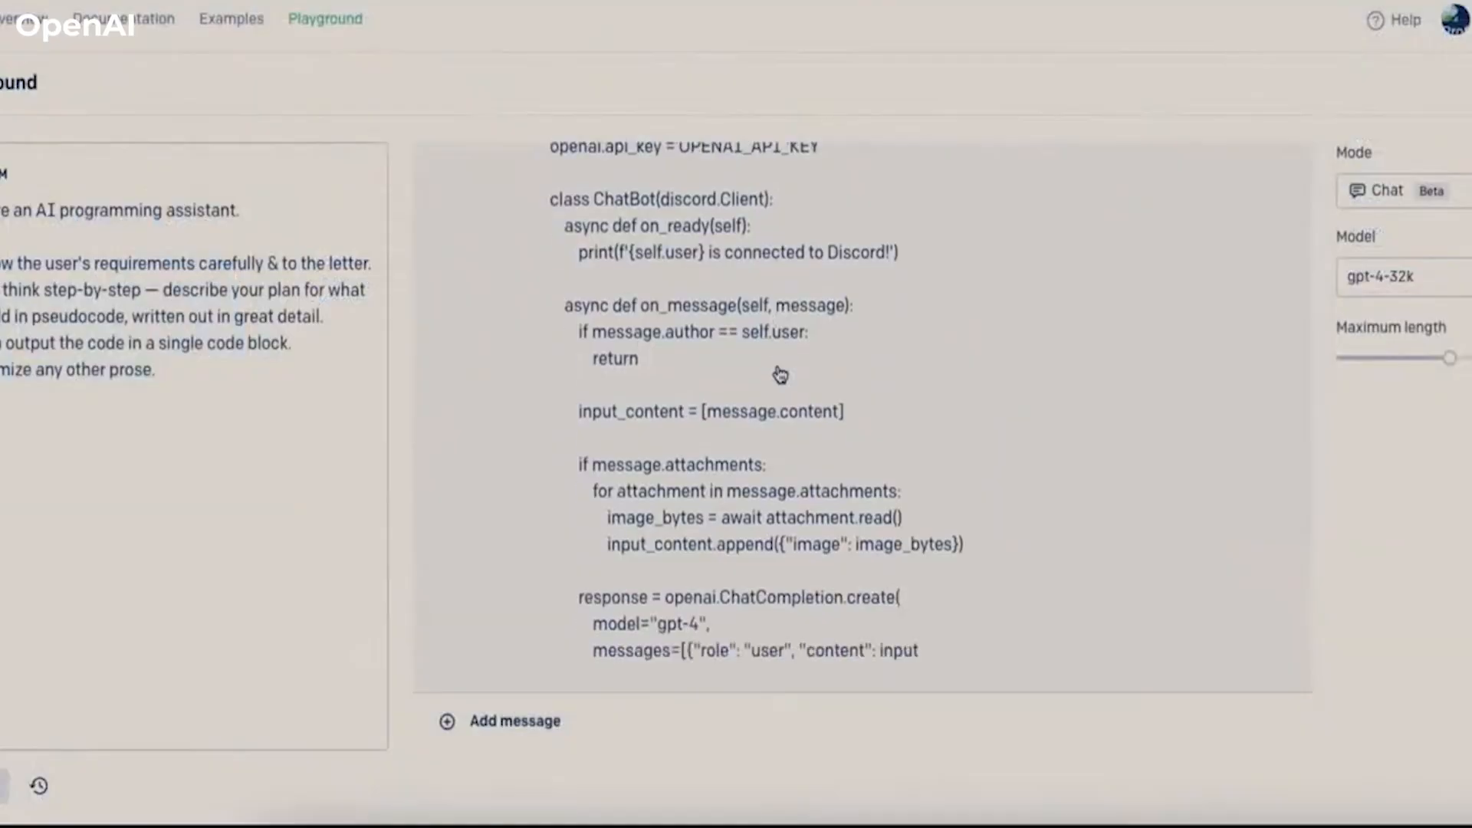
pyautogui.scroll(-3)
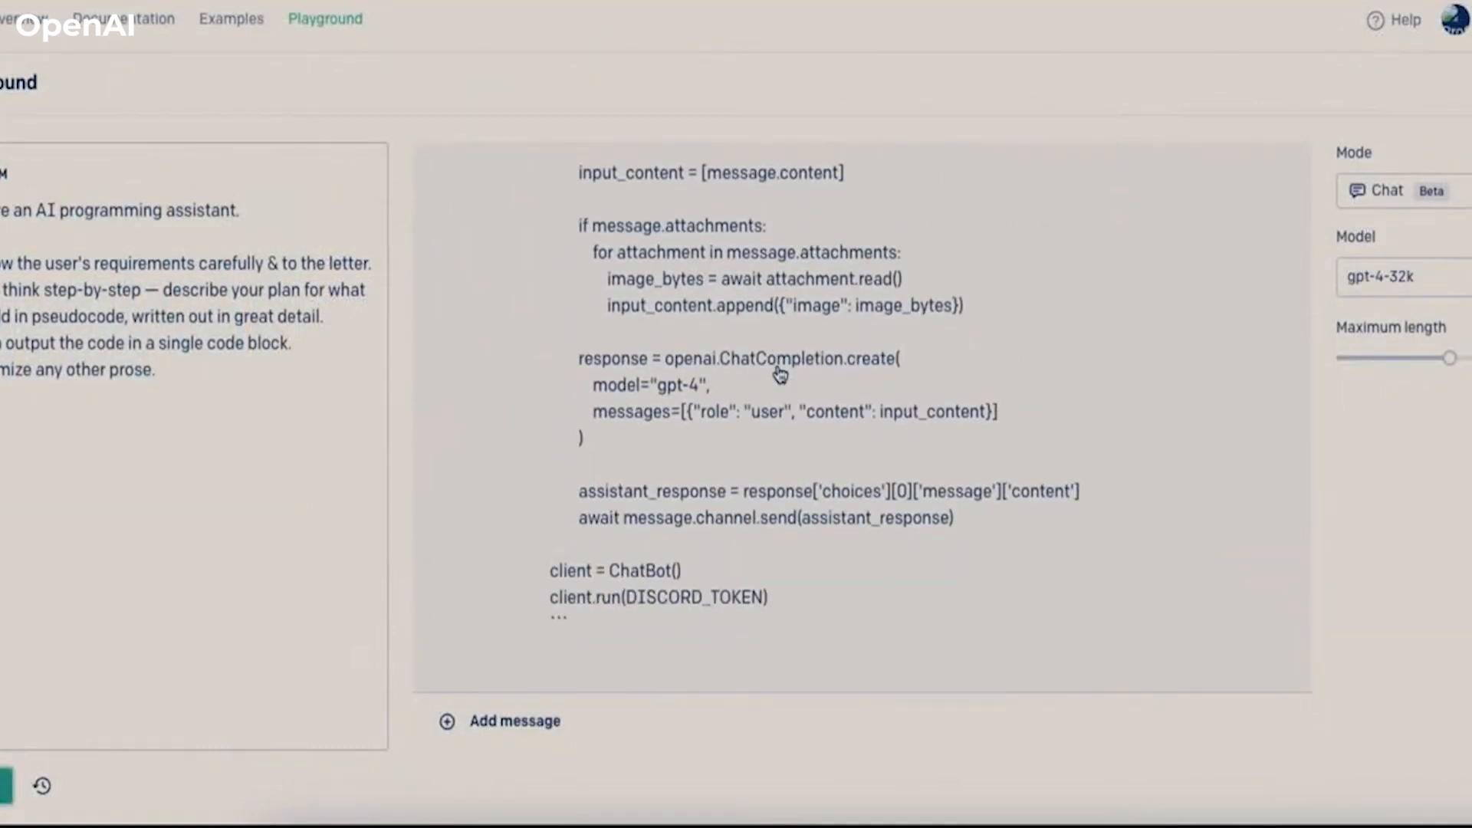